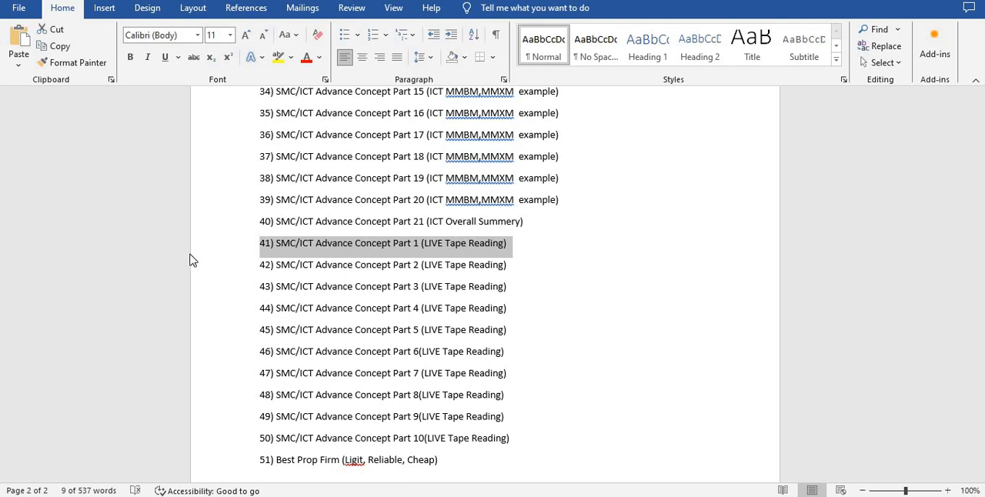
mouse_move(303, 179)
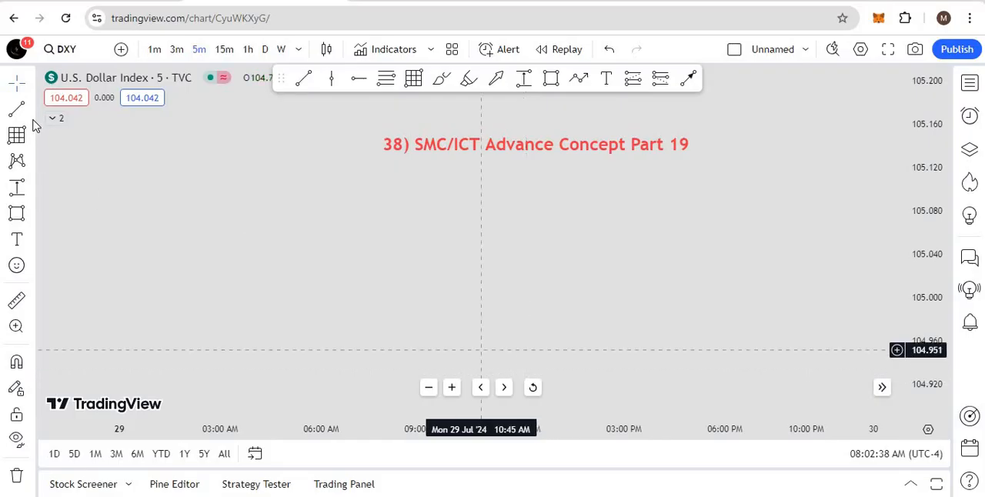
mouse_move(14, 109)
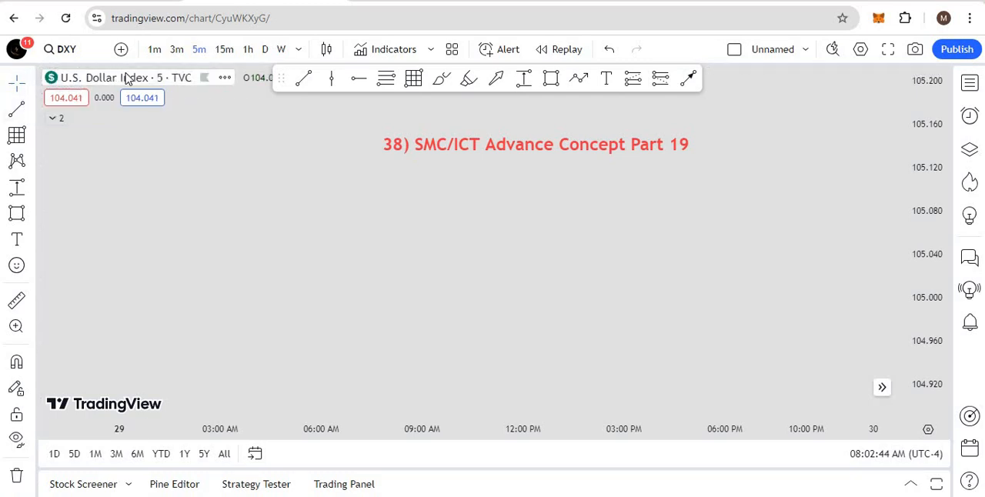
mouse_move(134, 77)
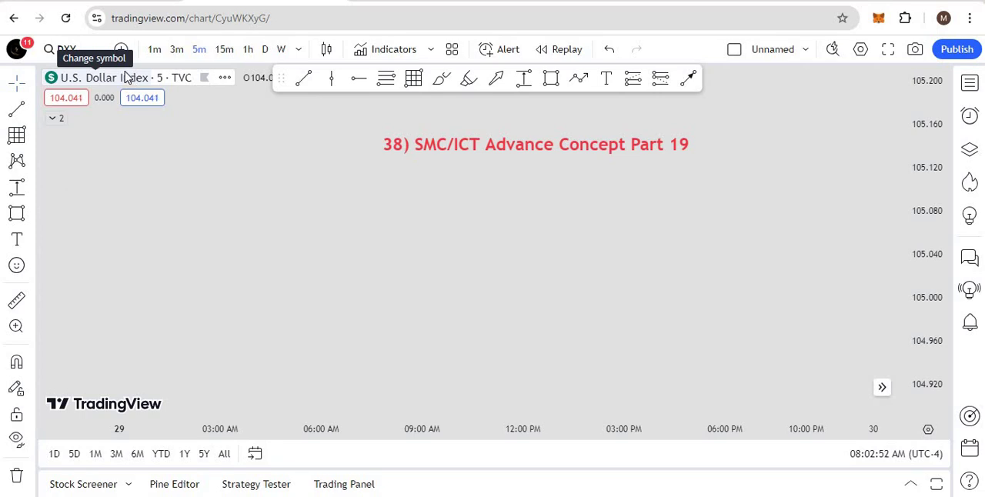
mouse_move(166, 225)
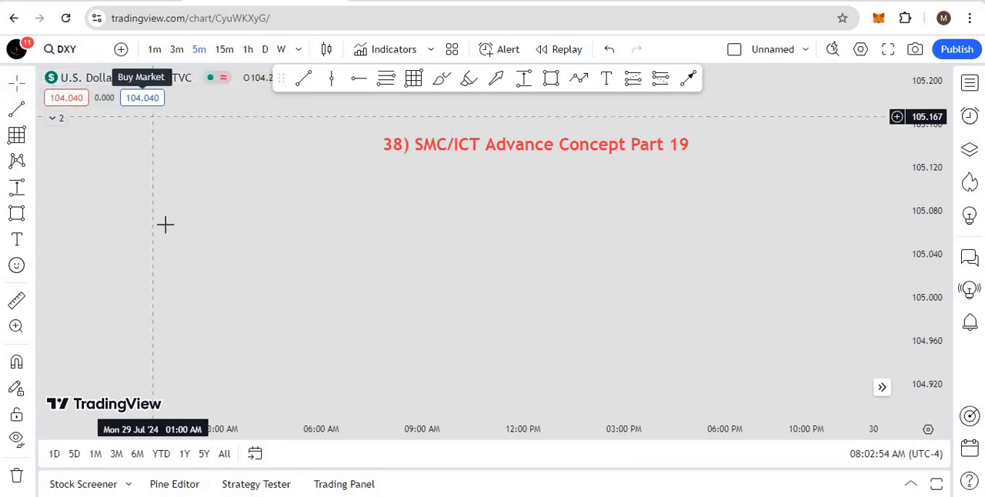
mouse_move(165, 216)
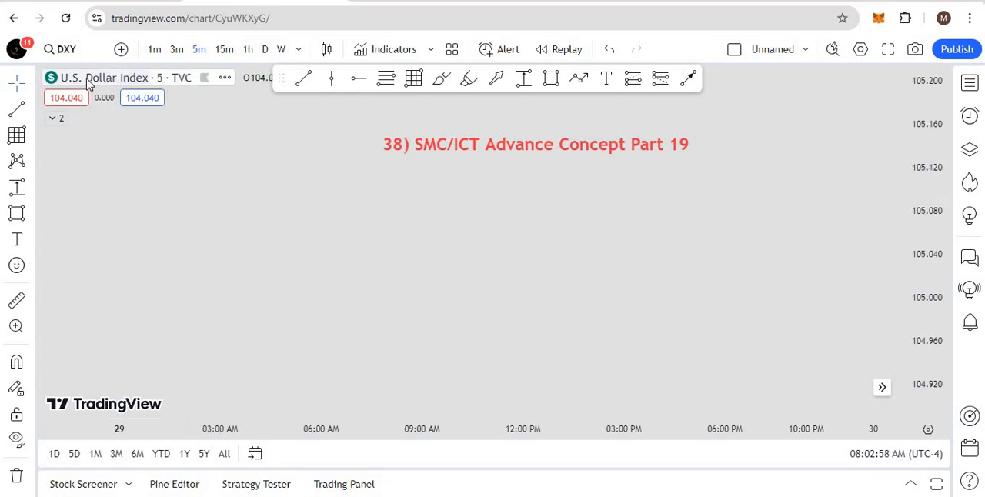
mouse_move(157, 322)
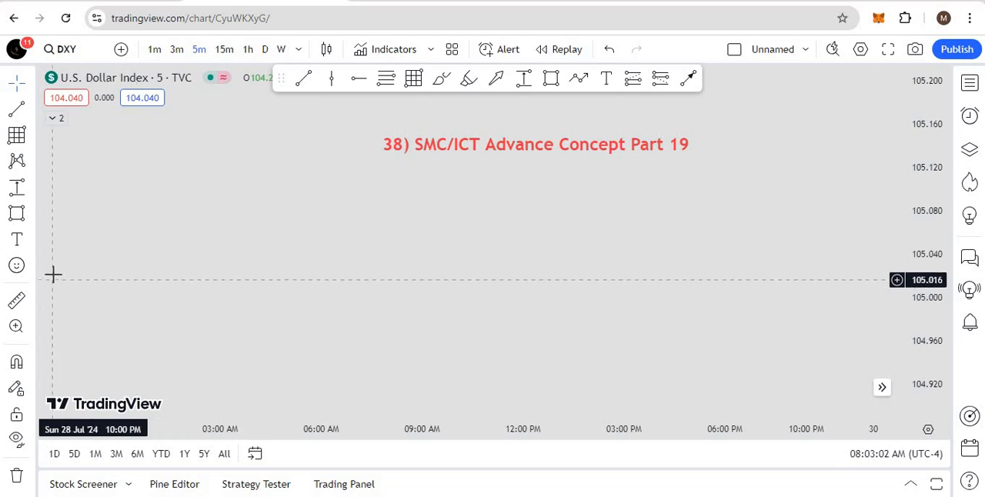
mouse_move(645, 267)
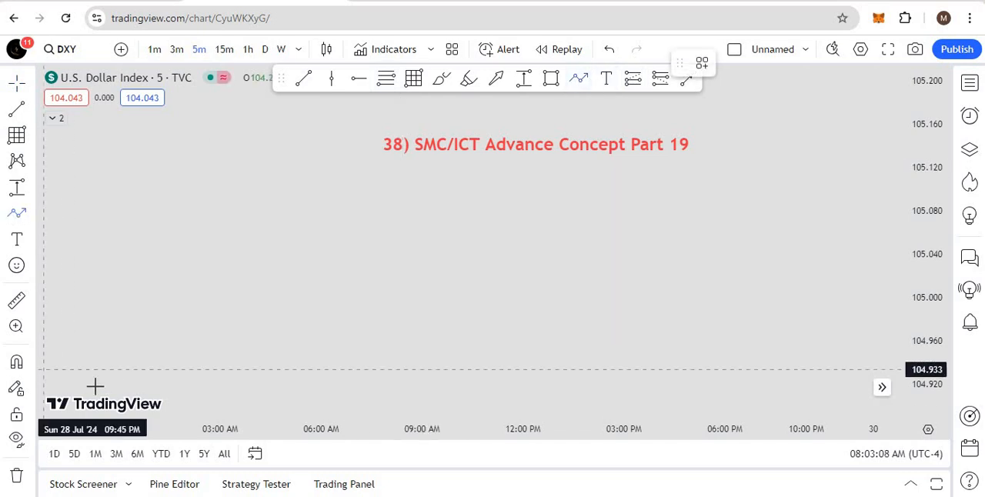
mouse_move(206, 374)
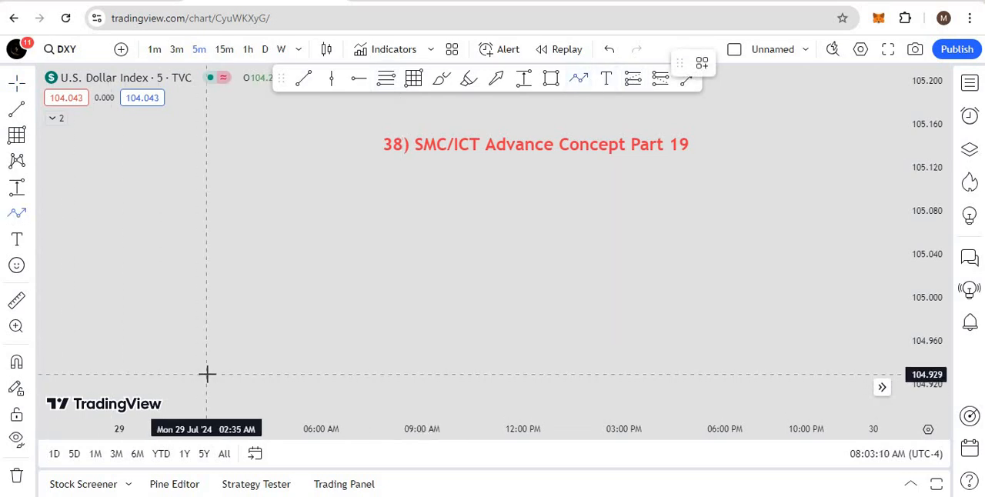
mouse_move(192, 390)
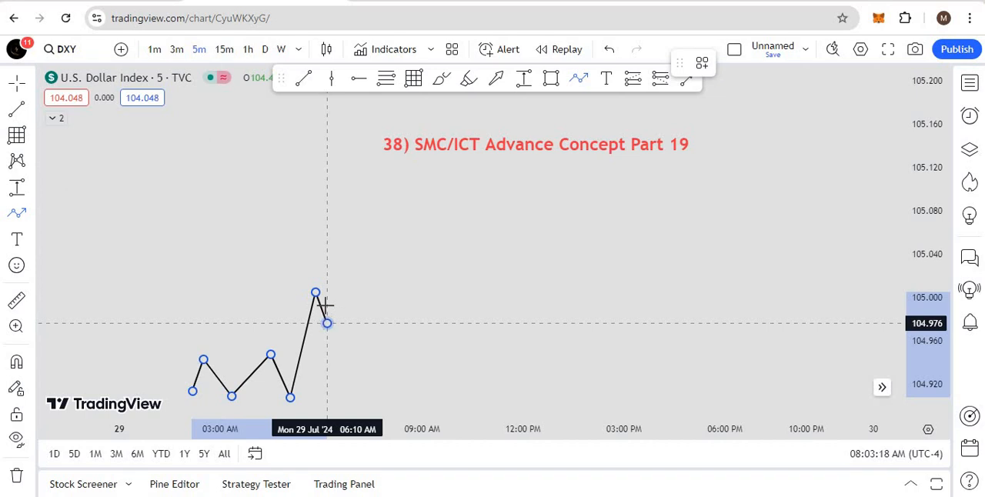
mouse_move(329, 277)
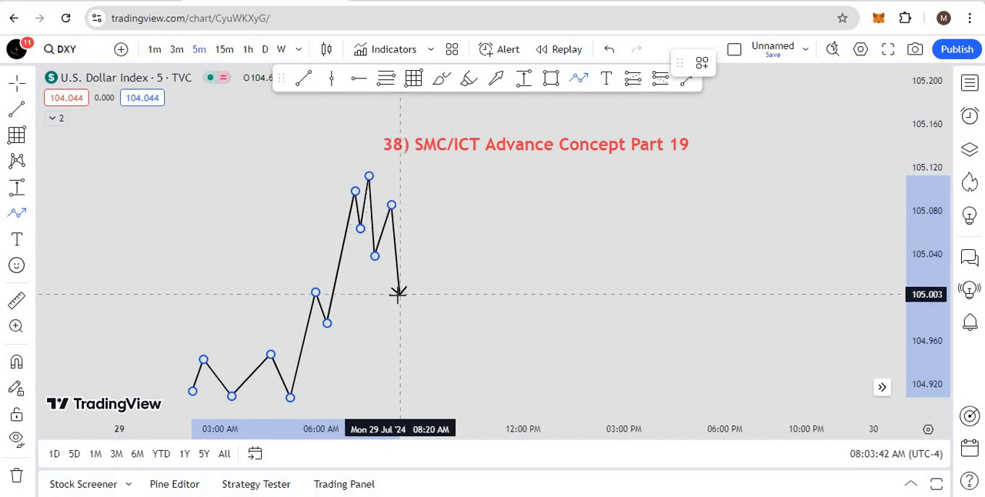
mouse_move(396, 292)
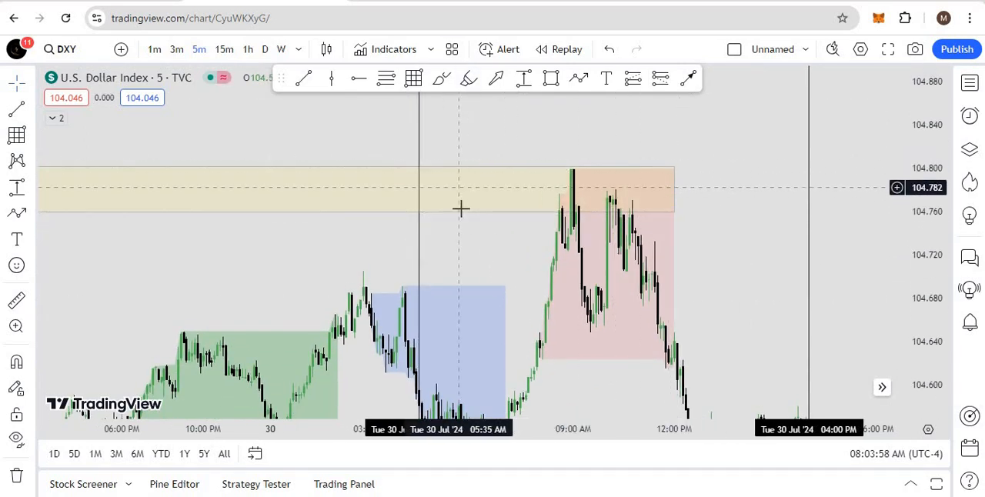
mouse_move(478, 218)
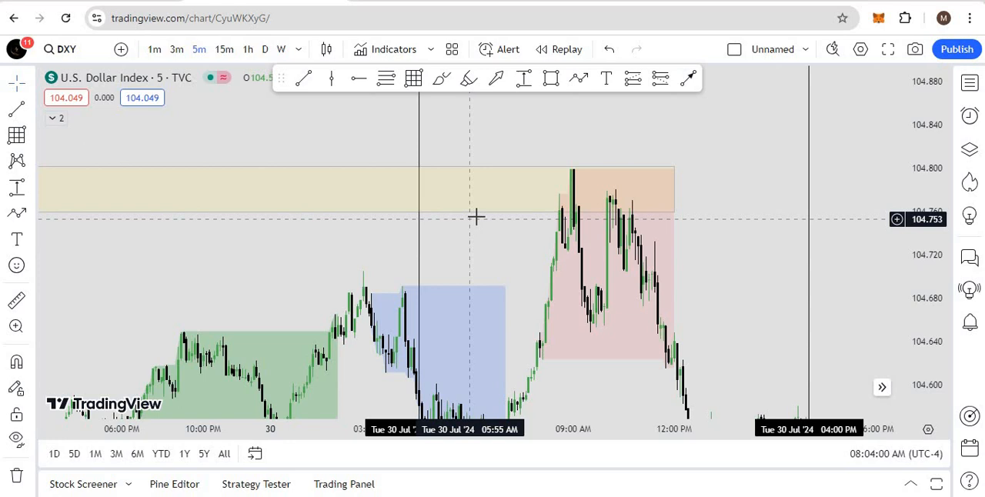
mouse_move(652, 229)
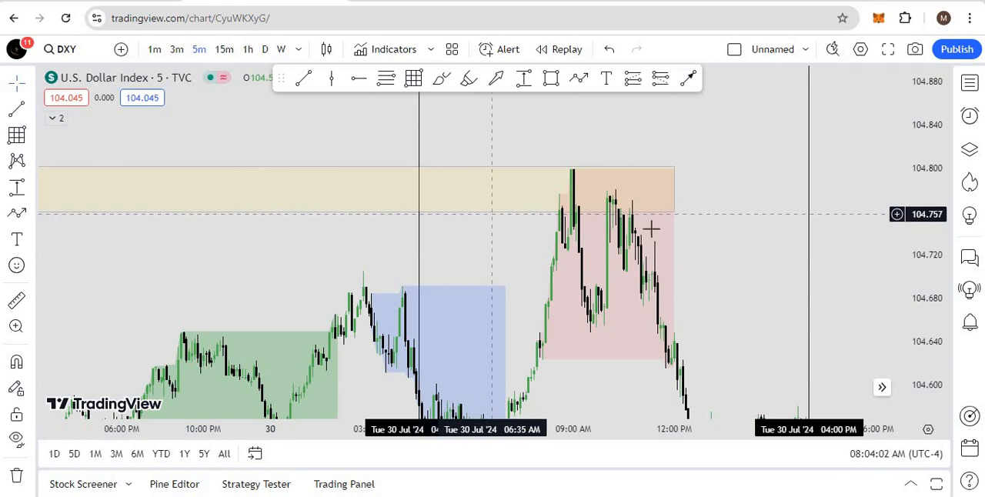
mouse_move(491, 235)
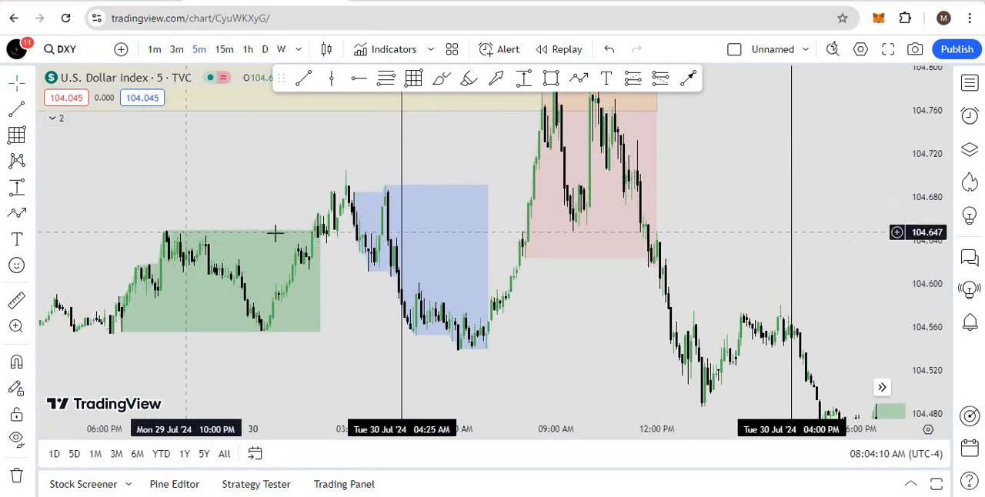
mouse_move(419, 172)
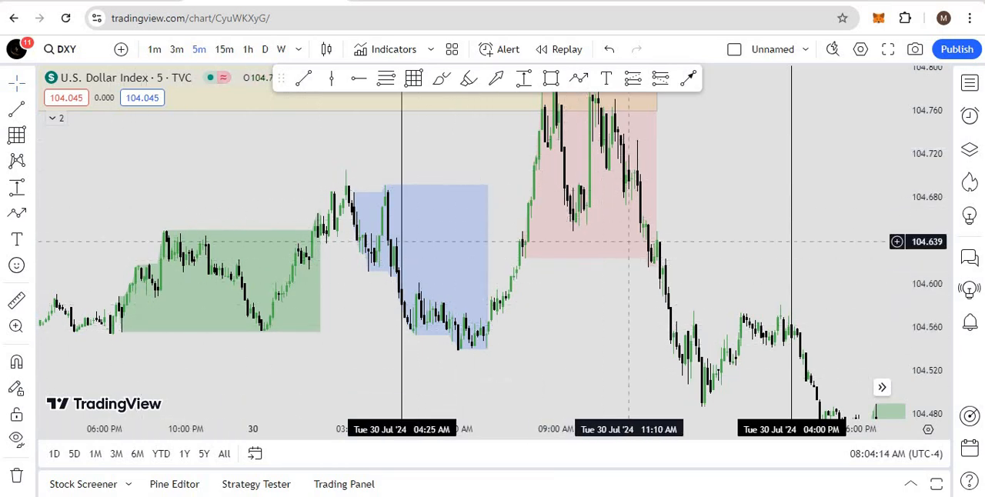
mouse_move(576, 289)
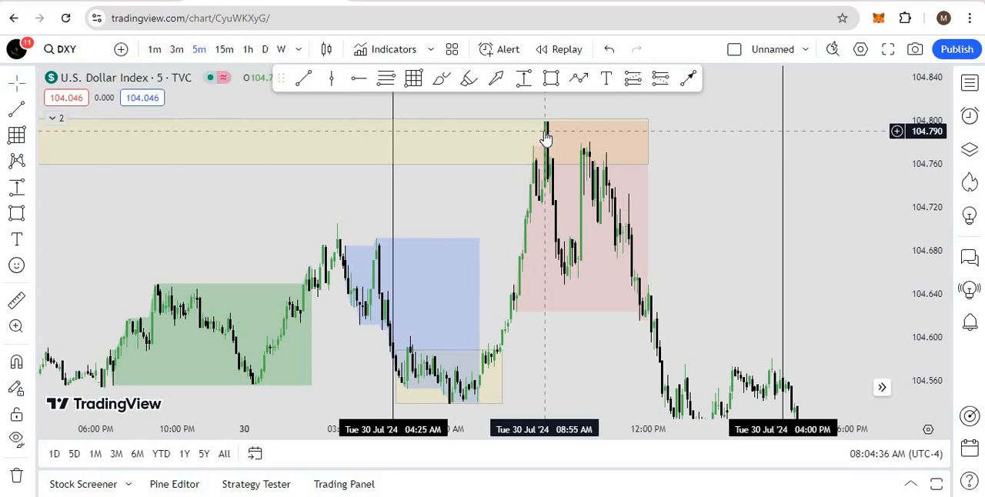
mouse_move(566, 213)
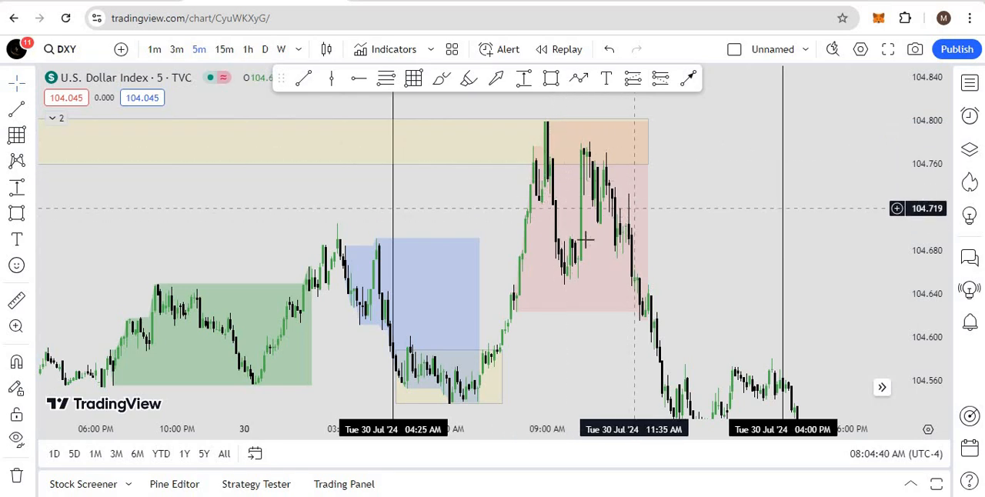
mouse_move(585, 242)
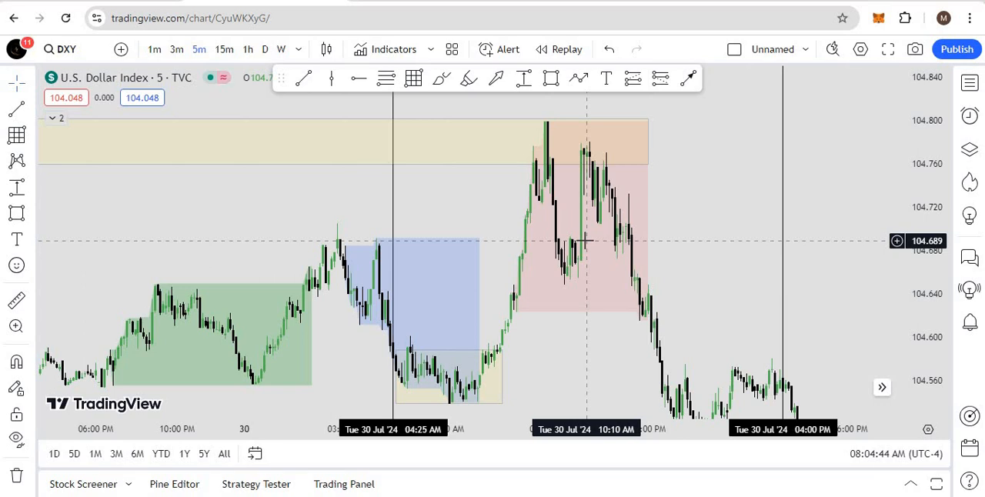
mouse_move(595, 245)
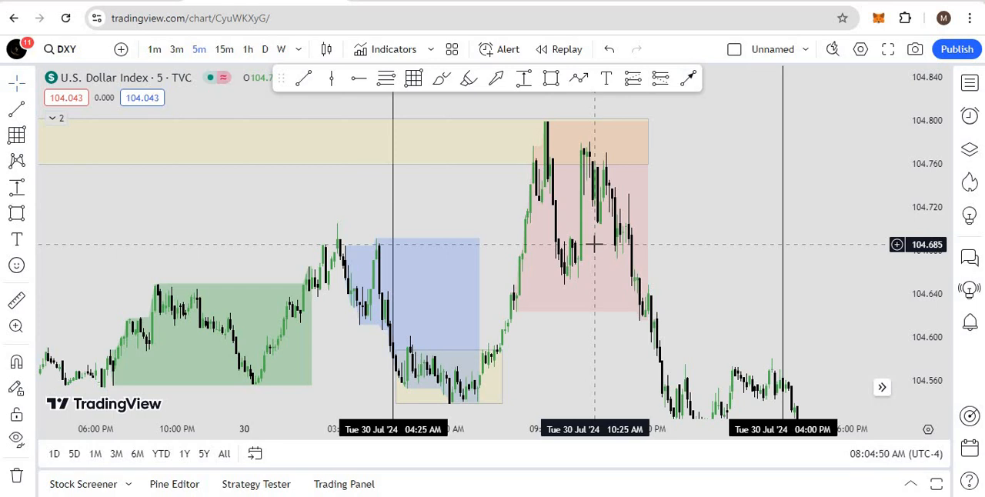
mouse_move(538, 167)
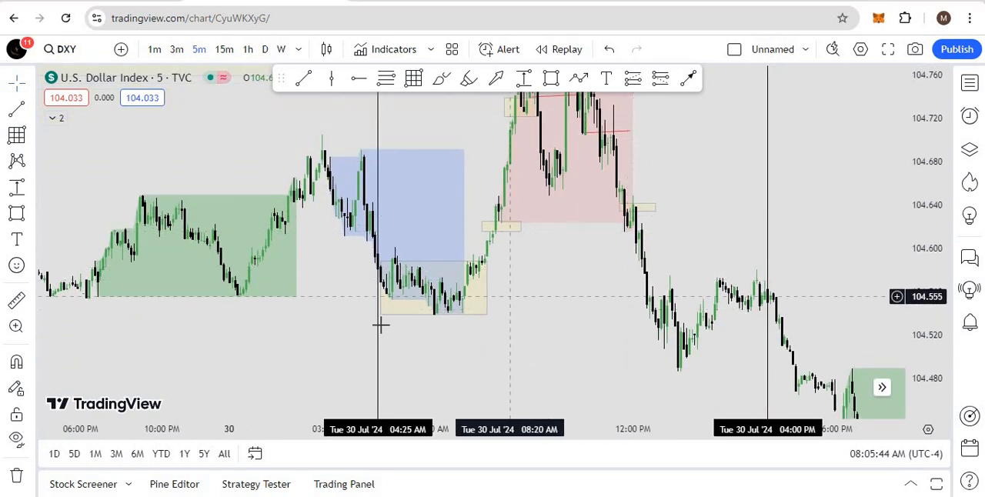
mouse_move(598, 314)
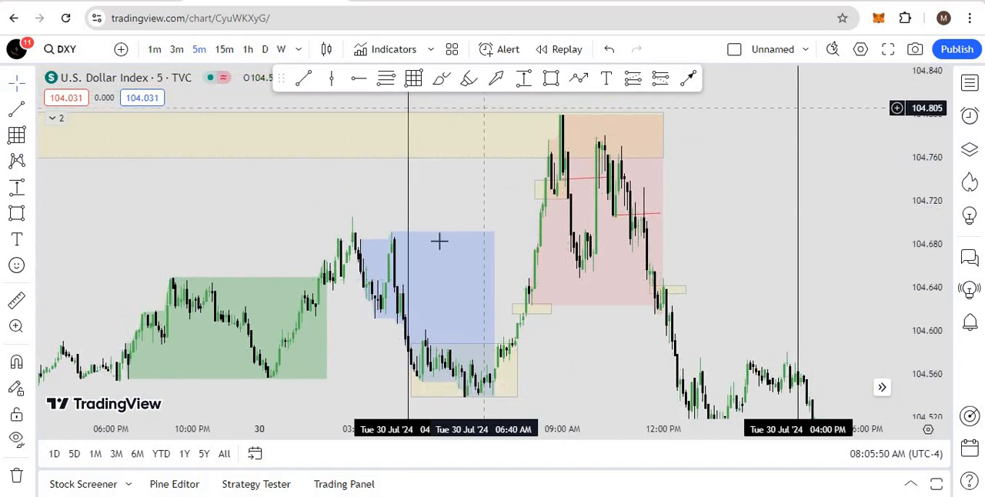
mouse_move(594, 250)
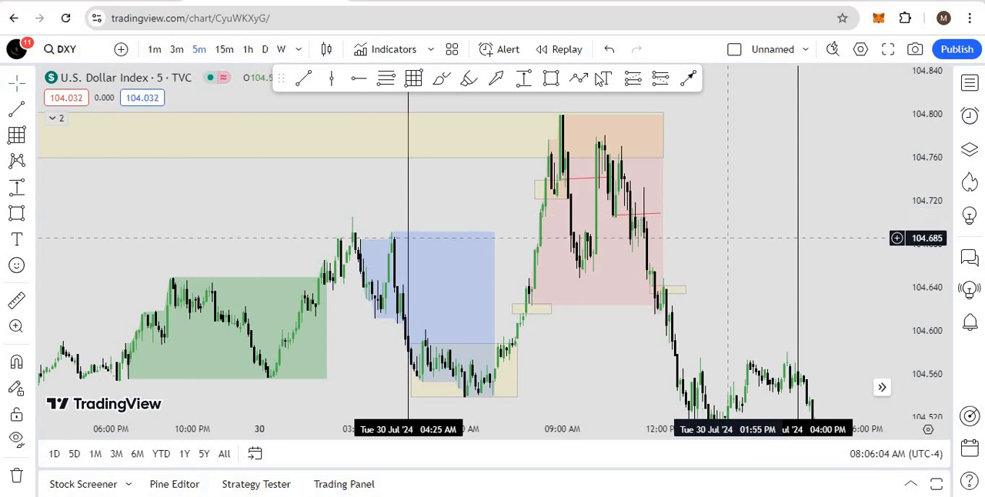
mouse_move(741, 255)
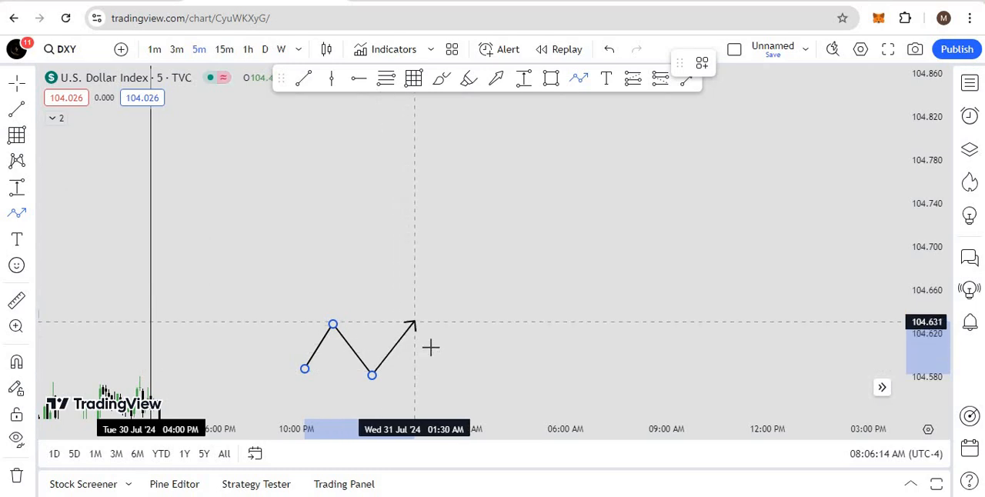
- Extend the zigzag path with another small swing and the sharp rally leg up to the peak
left_click_drag(413, 321, 449, 374)
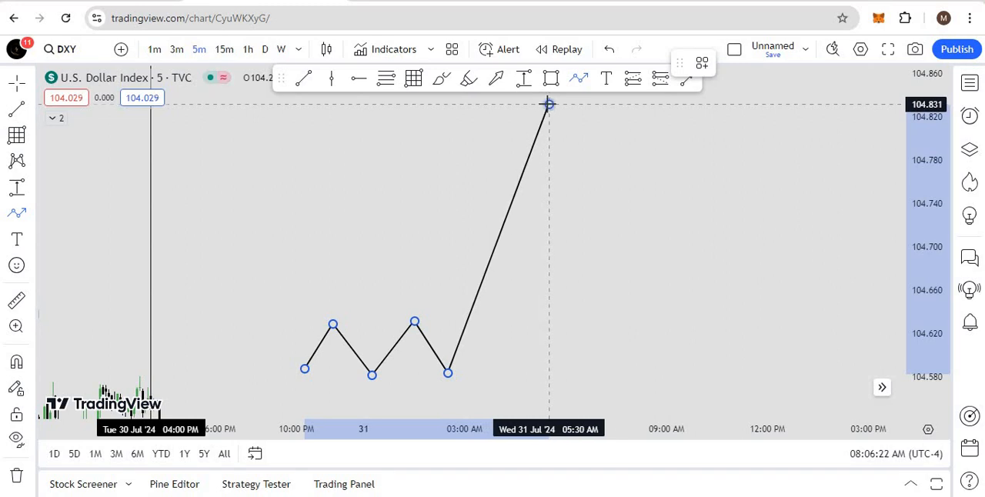
left_click_drag(547, 104, 637, 337)
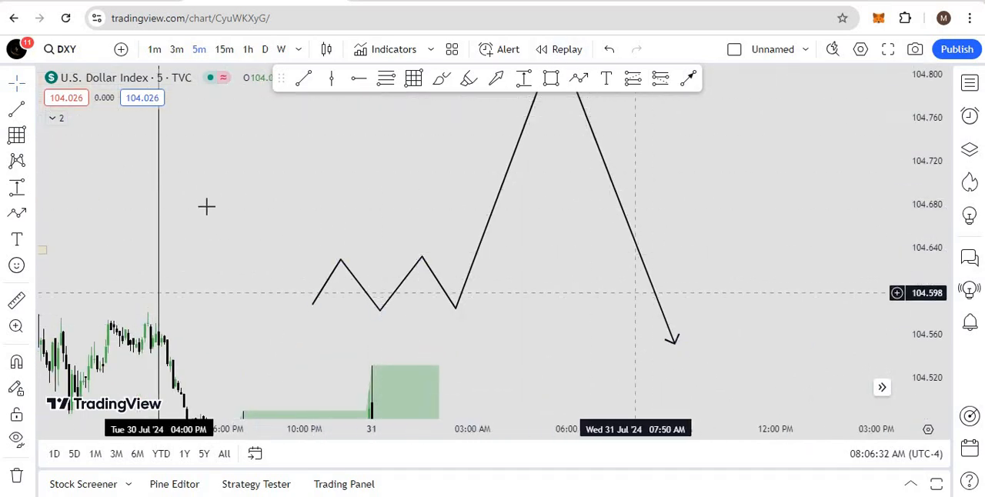
mouse_move(567, 300)
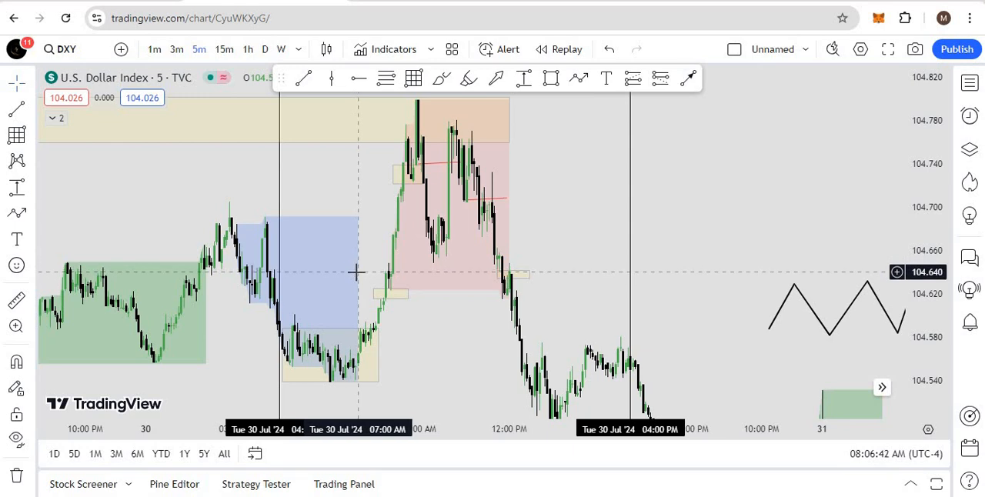
mouse_move(354, 274)
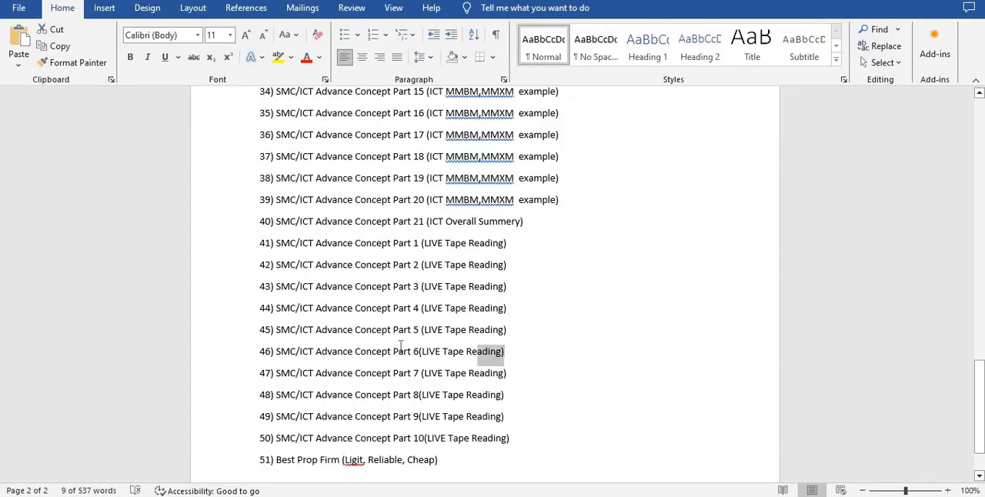
- Select line 46, 'SMC/ICT Advance Concept Part 6 (LIVE Tape Reading)', in the topic list
triple_click(382, 352)
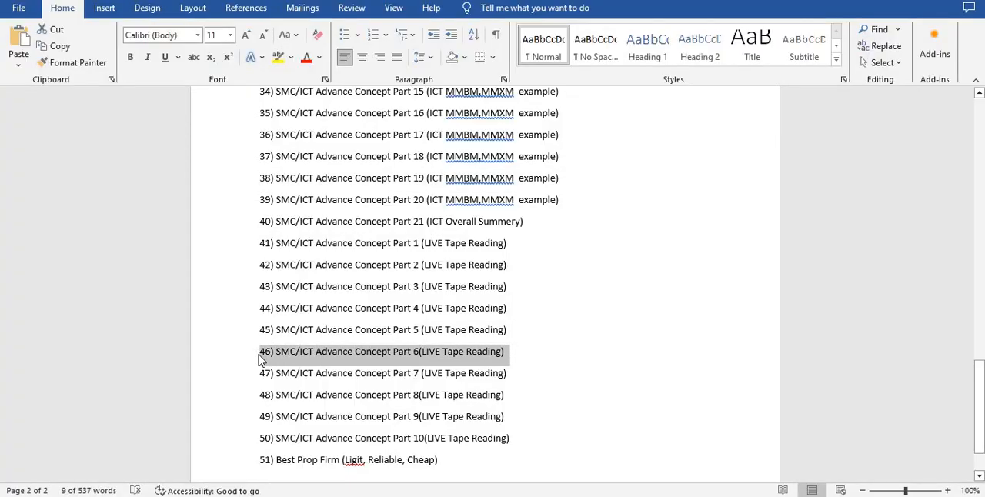
left_click(261, 351)
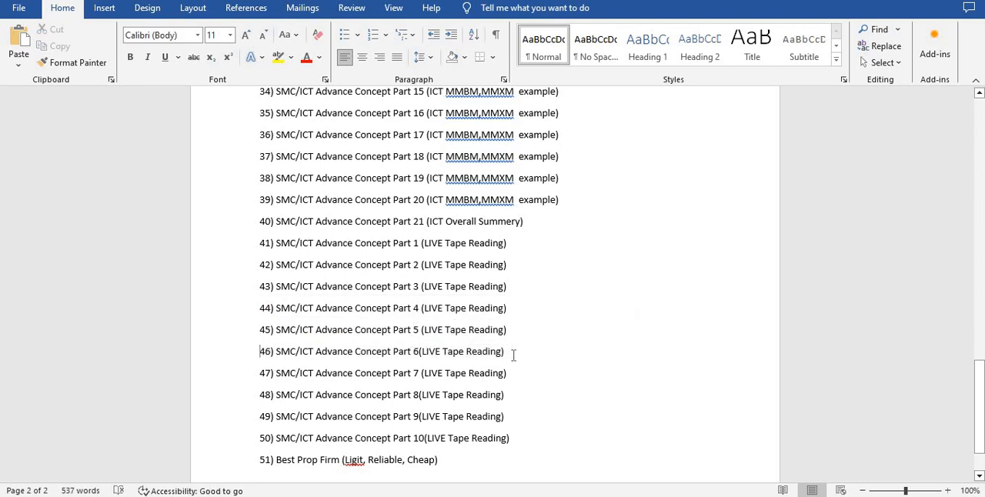
triple_click(382, 352)
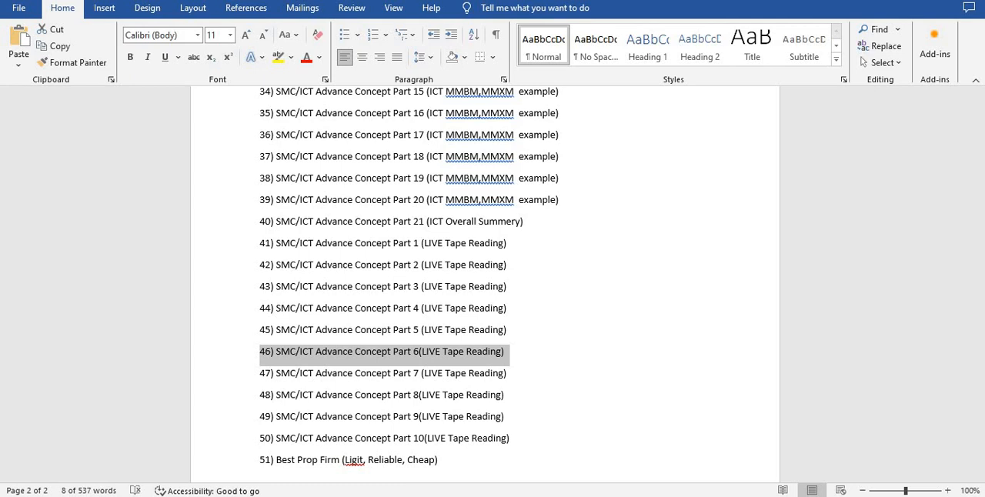
mouse_move(576, 488)
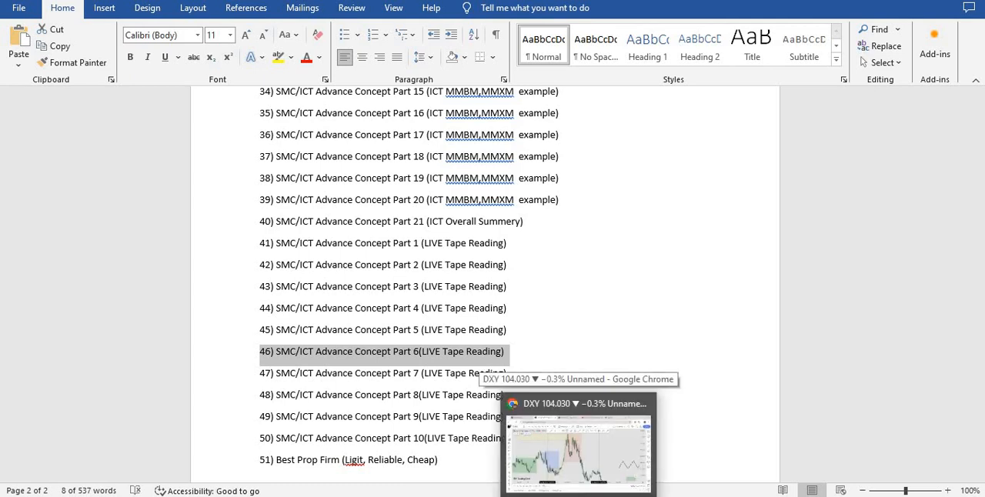